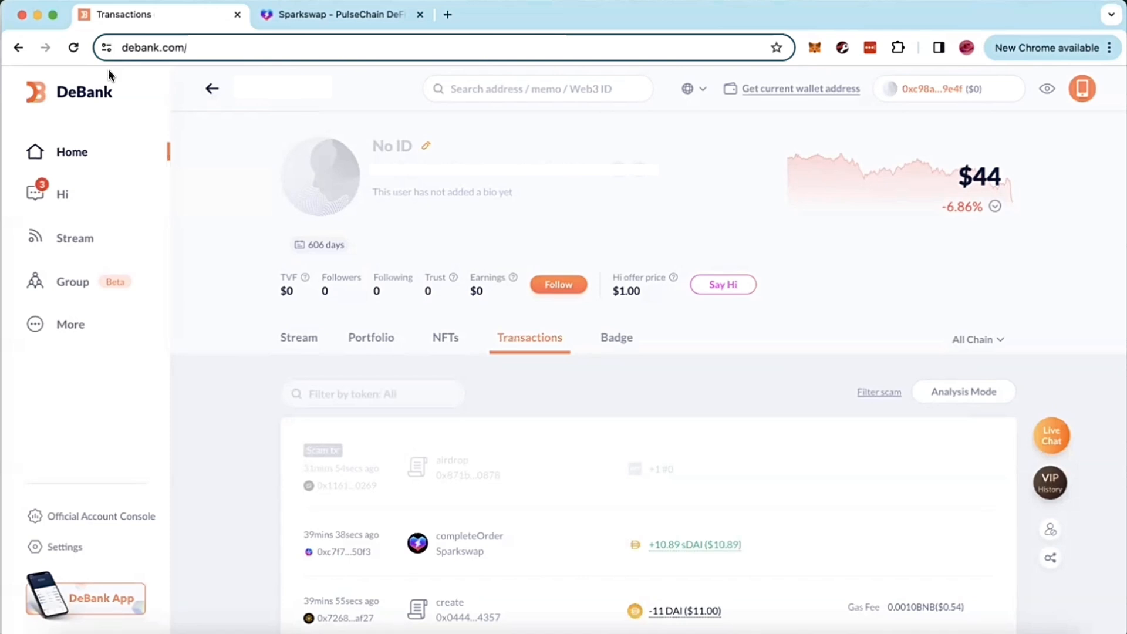
mouse_move(188, 83)
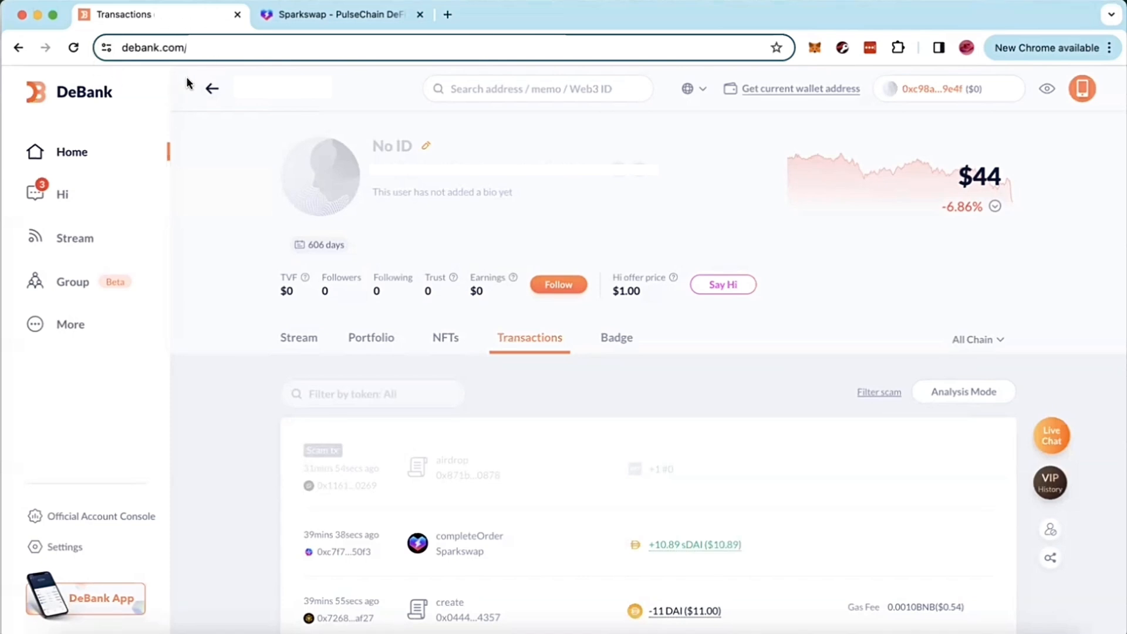
mouse_move(846, 253)
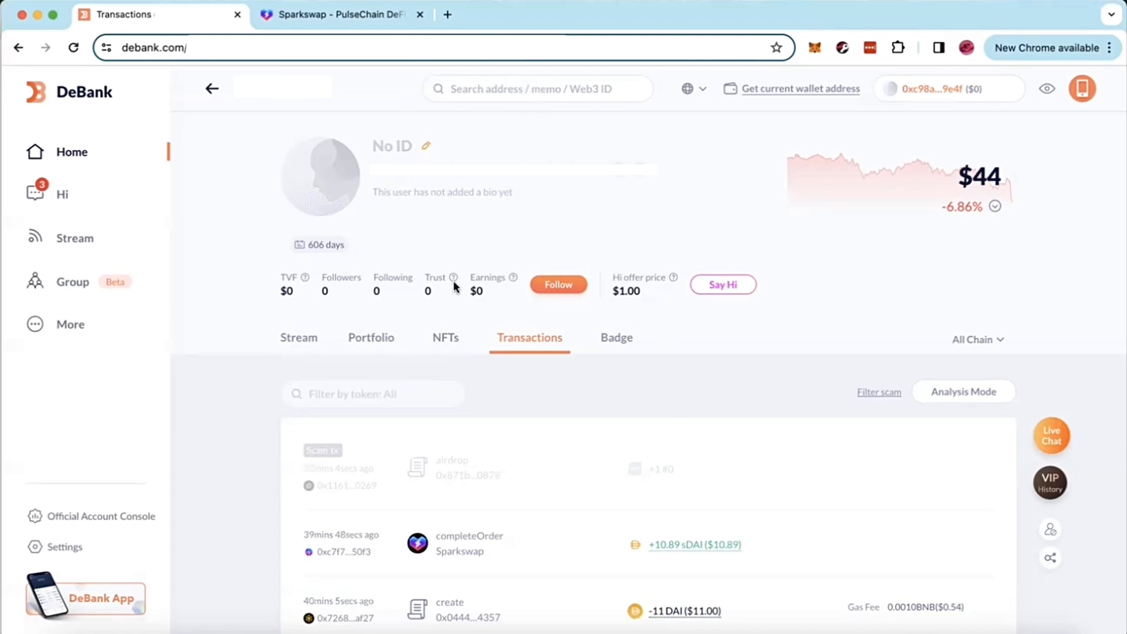
View the wallet's token holdings and scroll through the portfolio list.
left_click(371, 337)
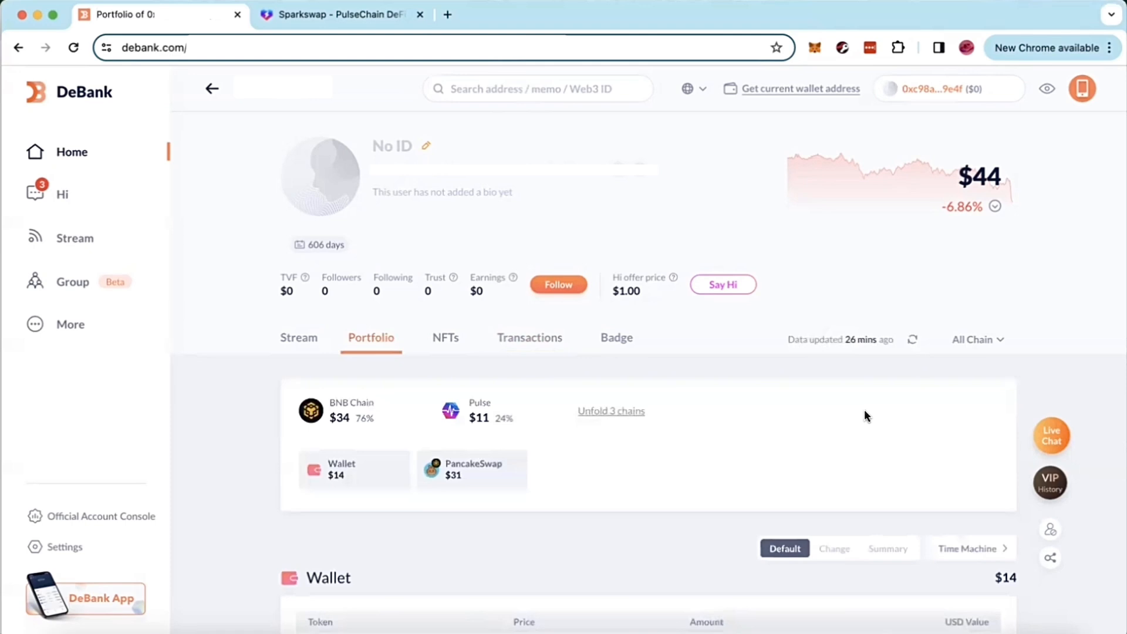
scroll("down", 3)
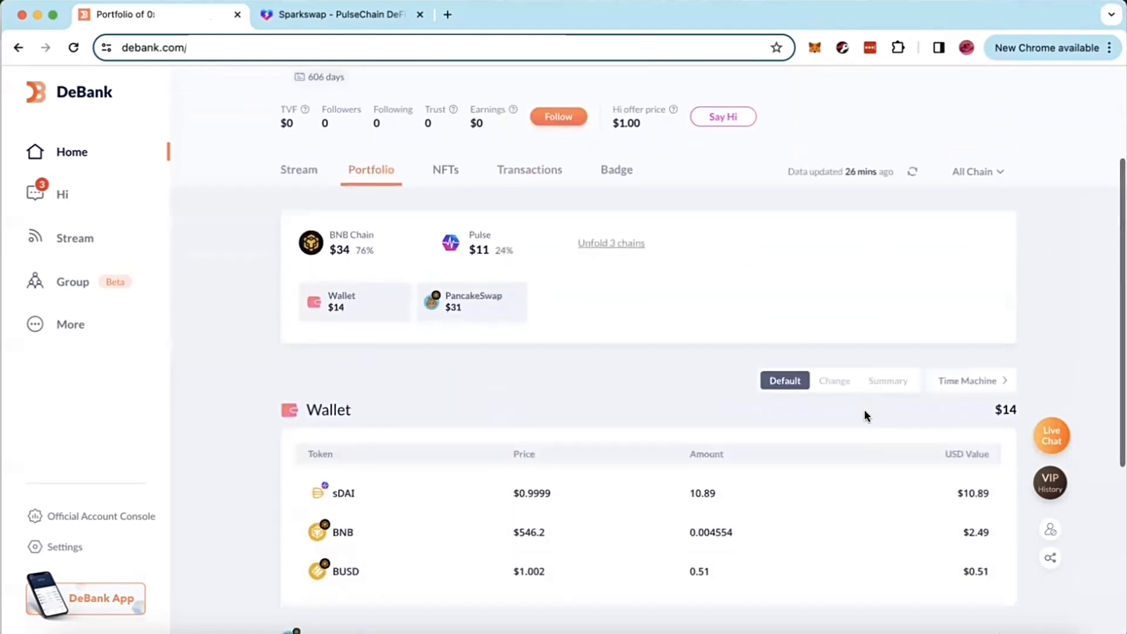
scroll("down", 3)
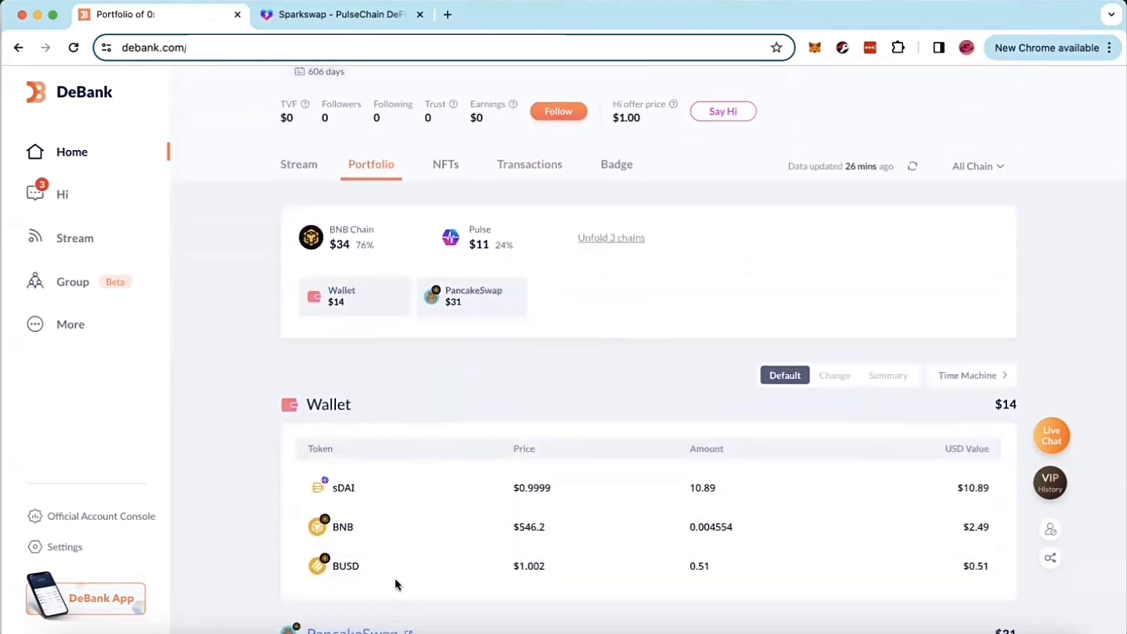
scroll("down", 3)
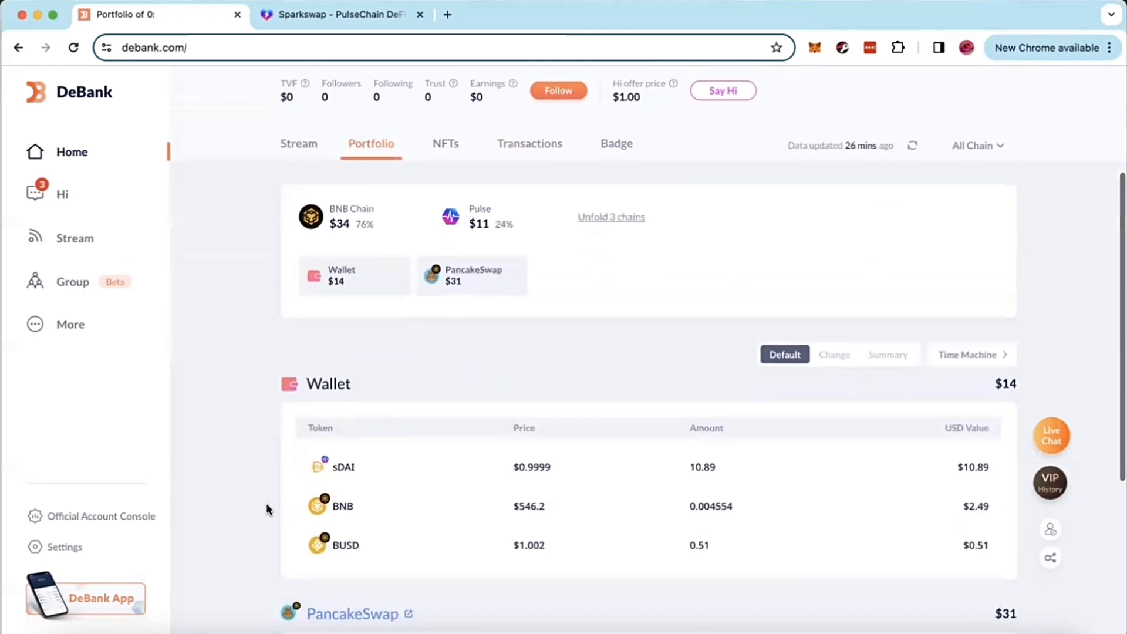
scroll("down", 3)
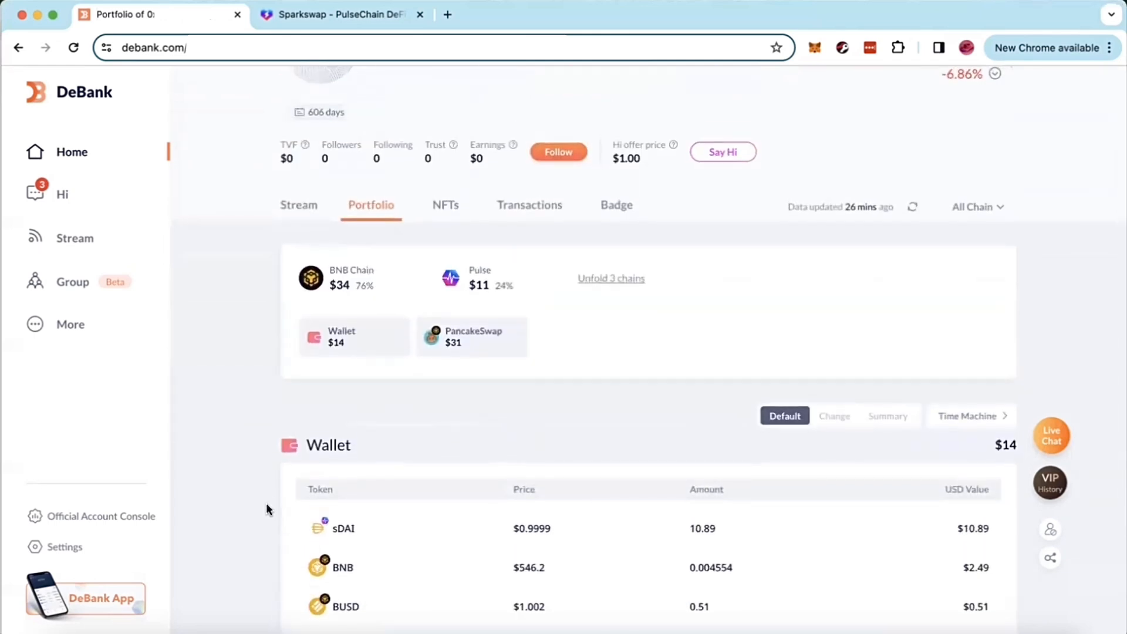
scroll("down", 3)
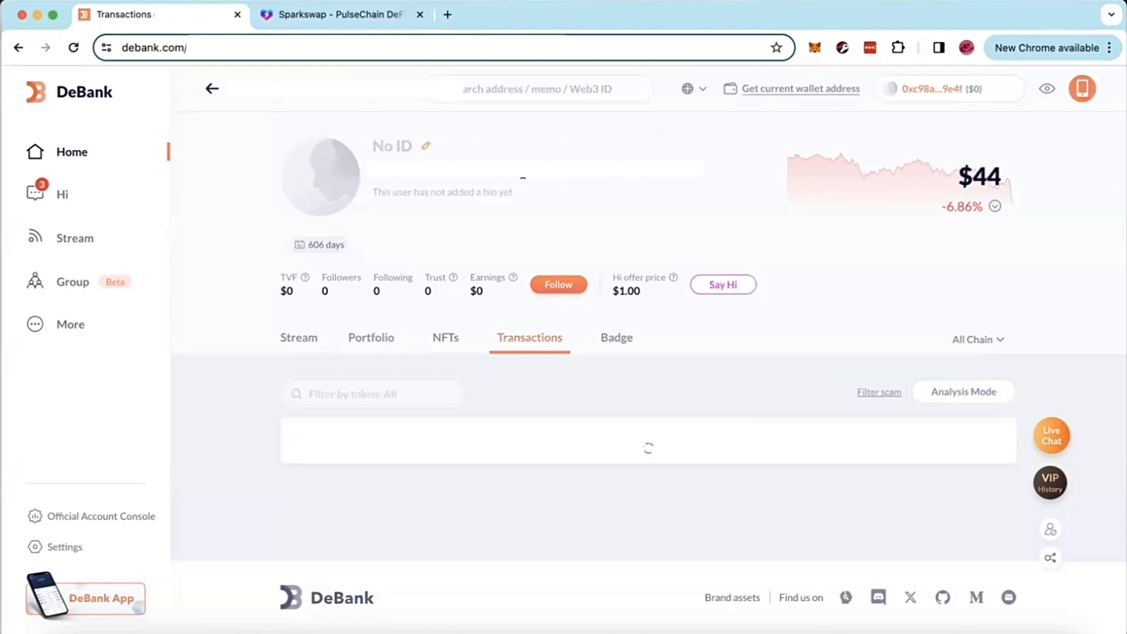
scroll("down", 3)
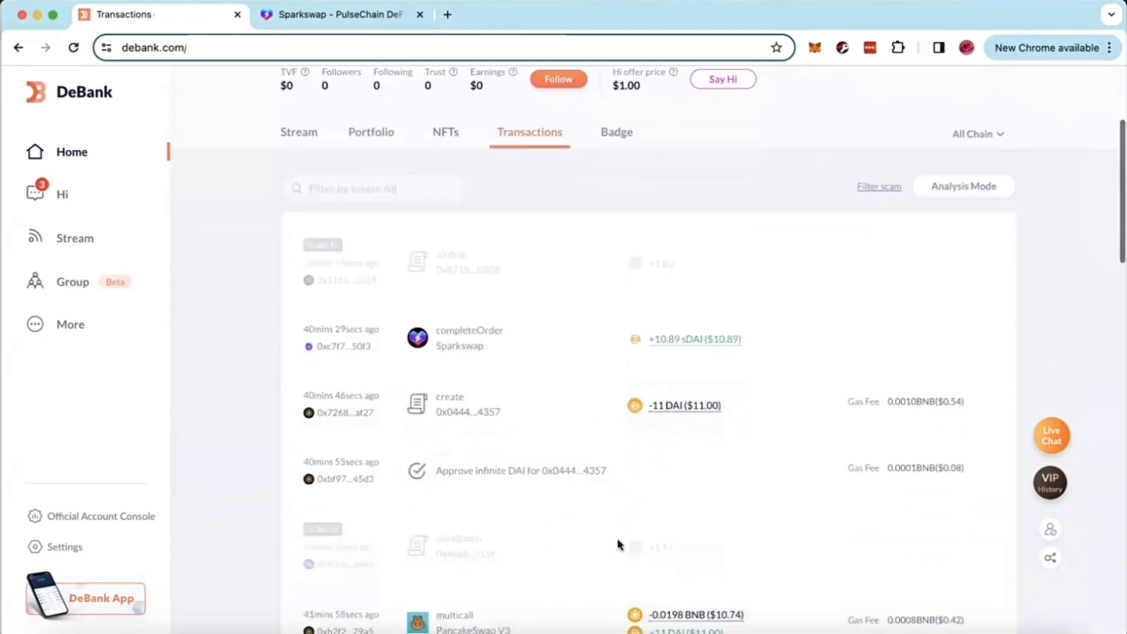
mouse_move(690, 428)
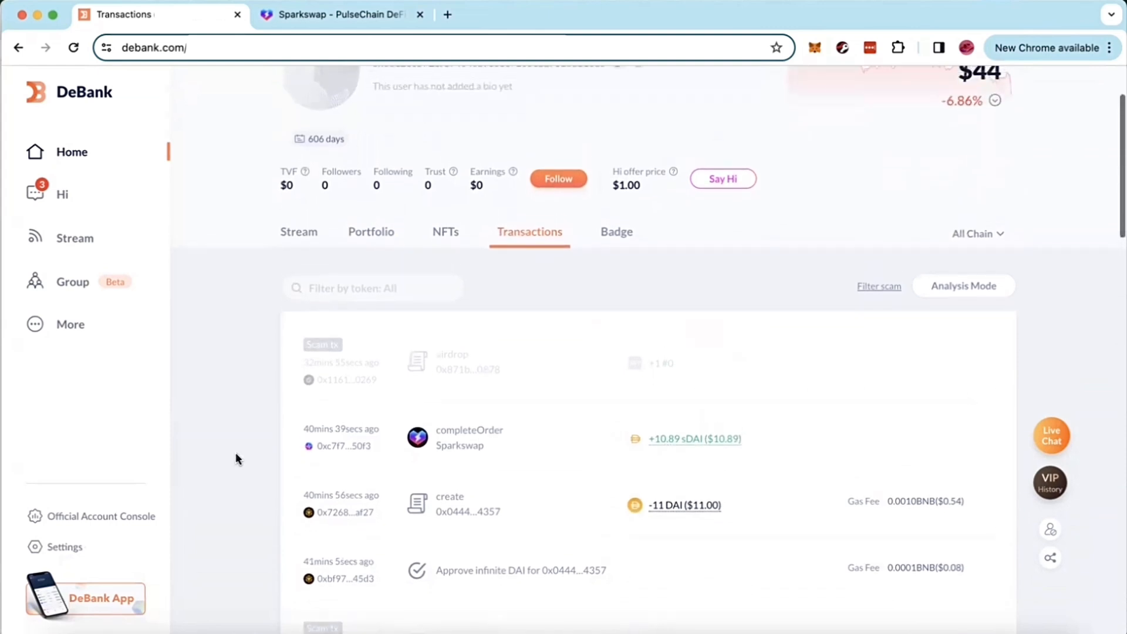
mouse_move(372, 512)
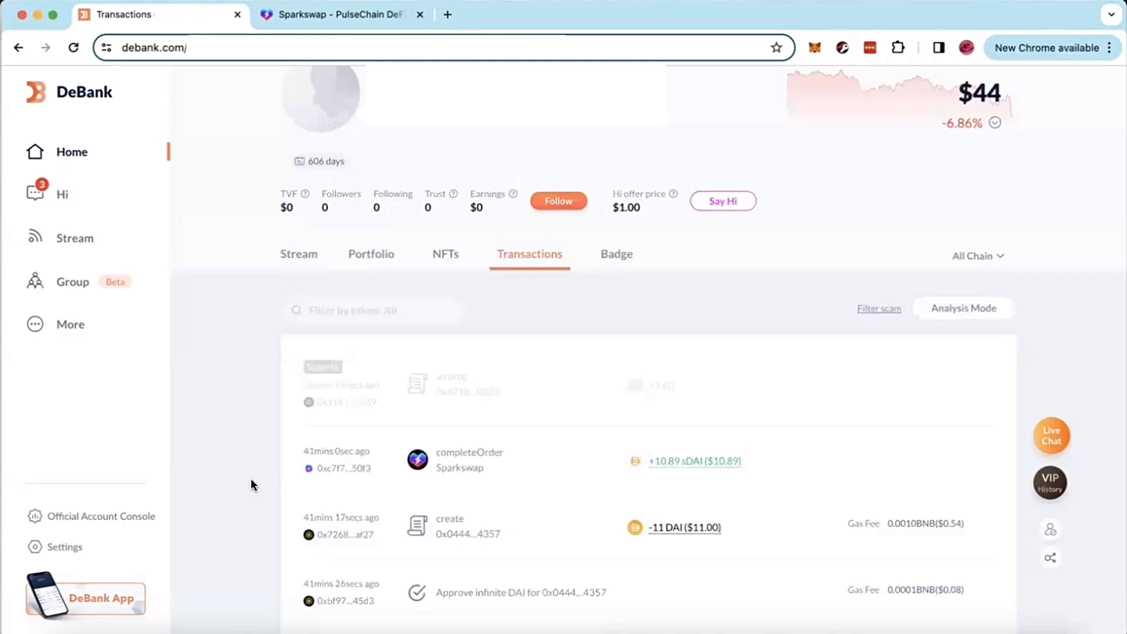
mouse_move(231, 522)
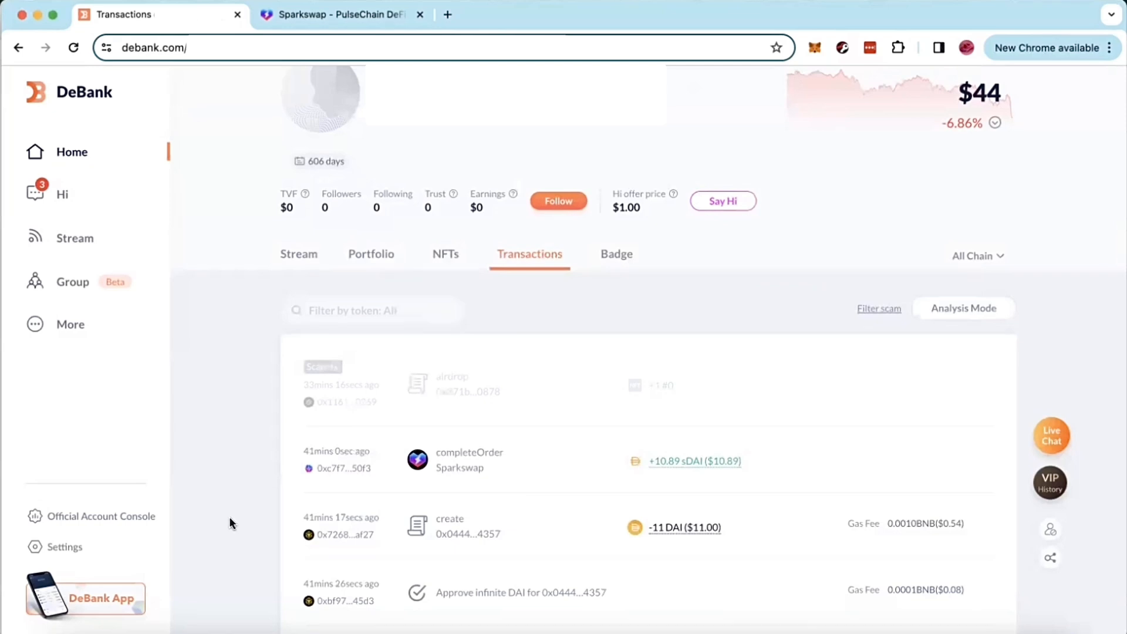
mouse_move(650, 538)
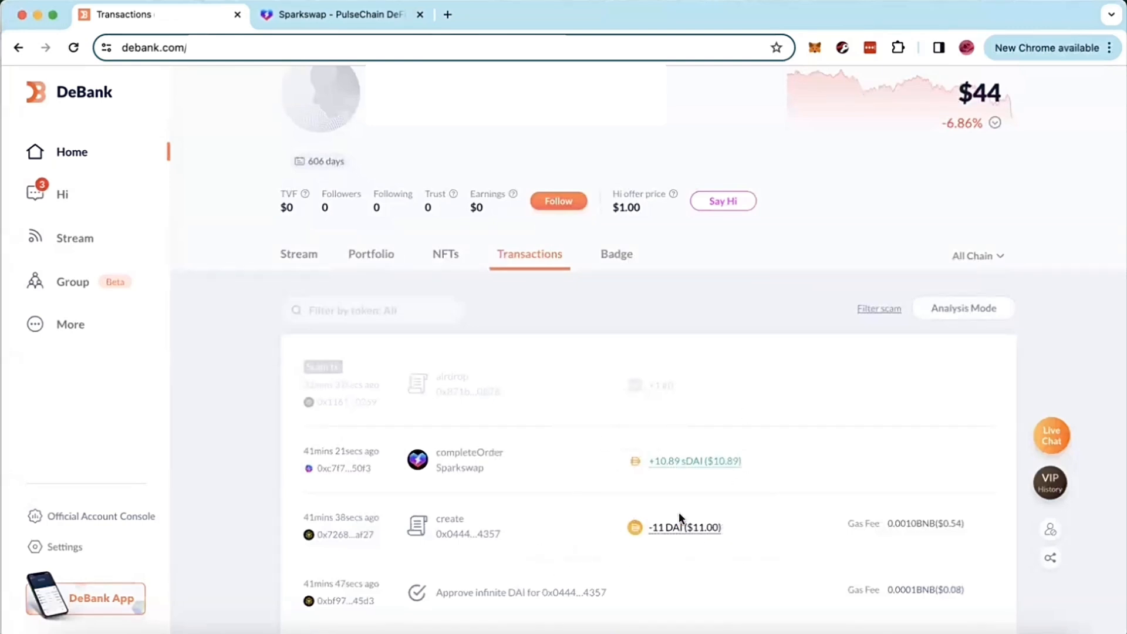
mouse_move(781, 494)
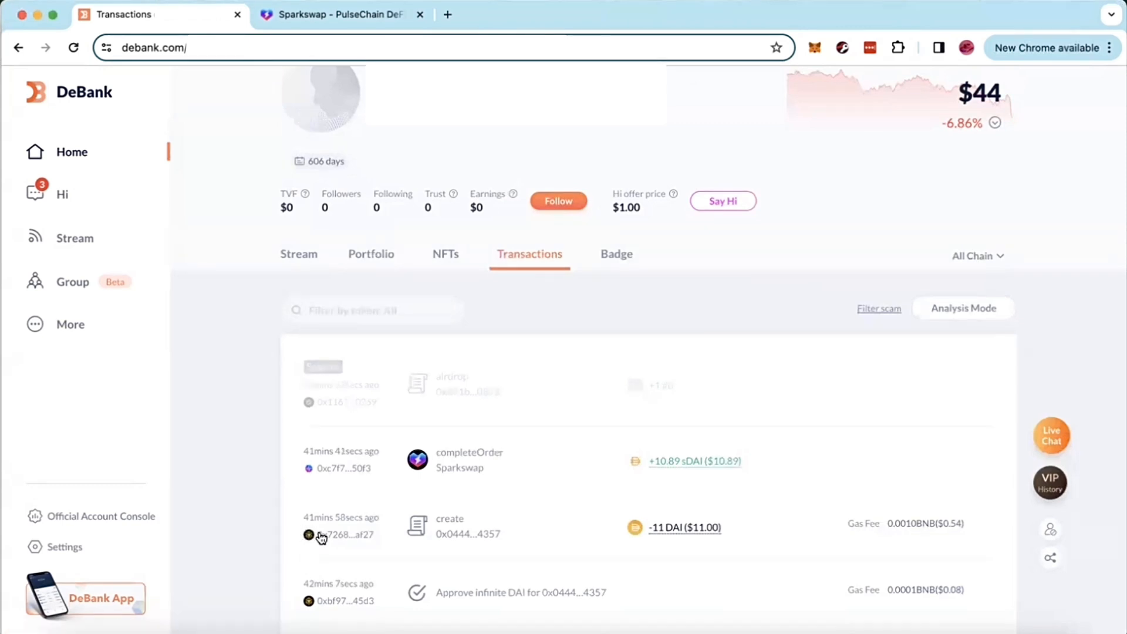
mouse_move(446, 468)
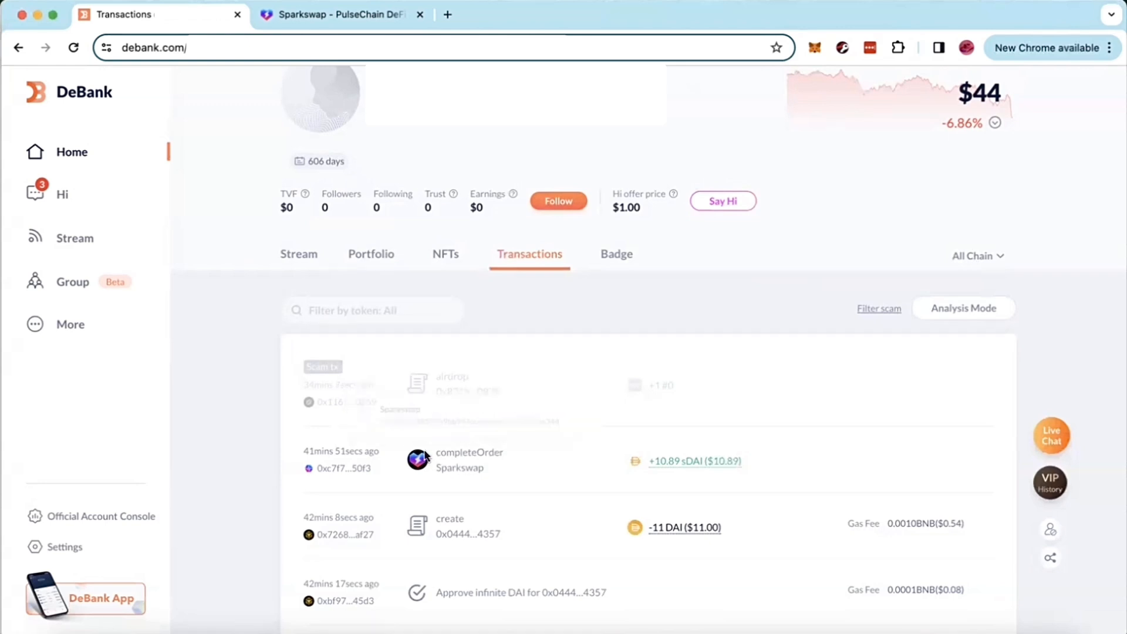
mouse_move(617, 474)
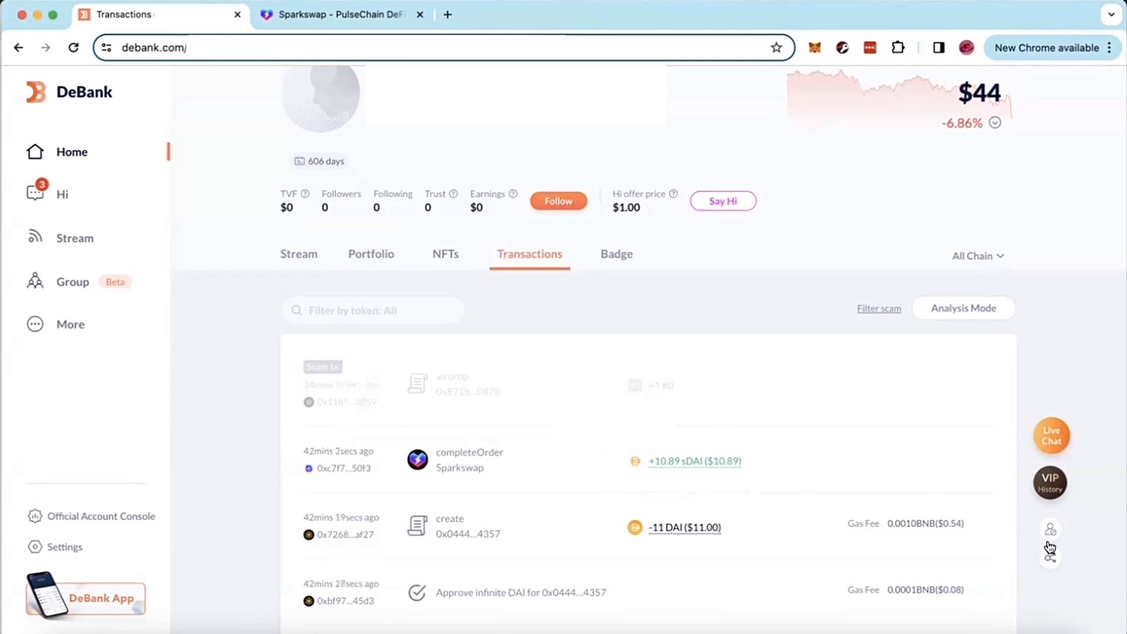
mouse_move(348, 499)
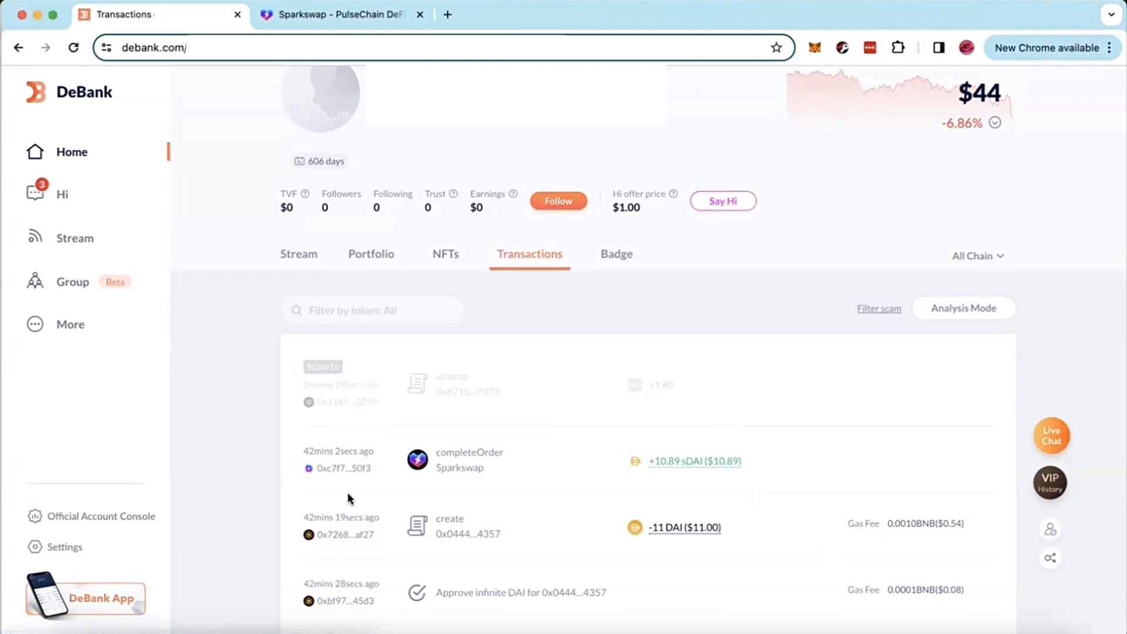
mouse_move(255, 480)
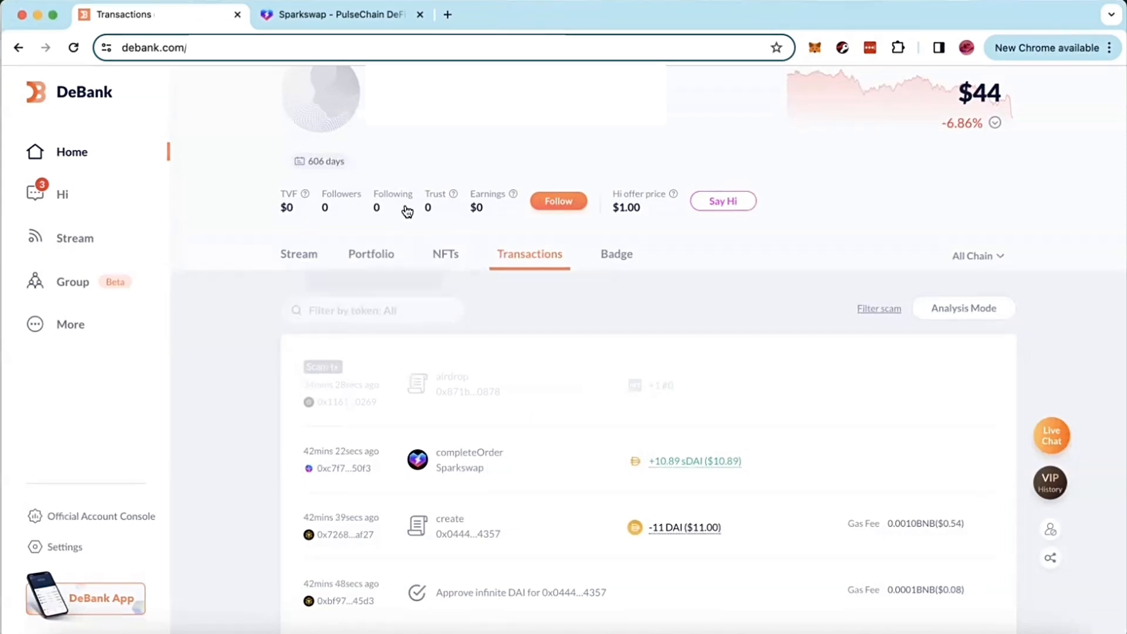
Return to the Portfolio tab, now listing the $30.56 PancakeSwap ETH+EMP pool.
left_click(371, 254)
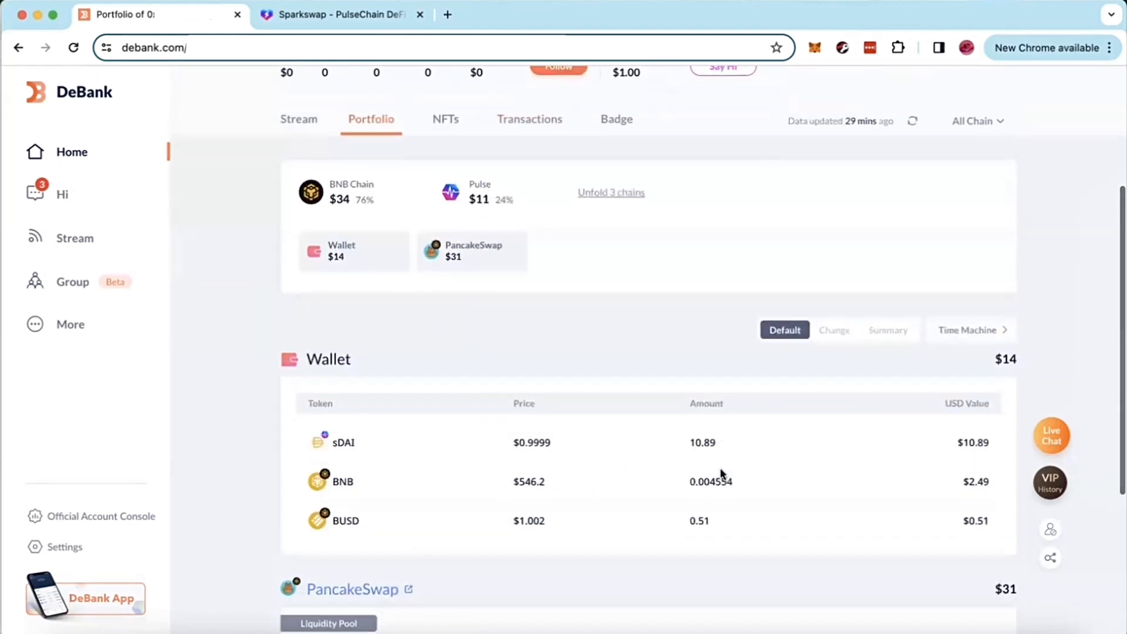
mouse_move(539, 381)
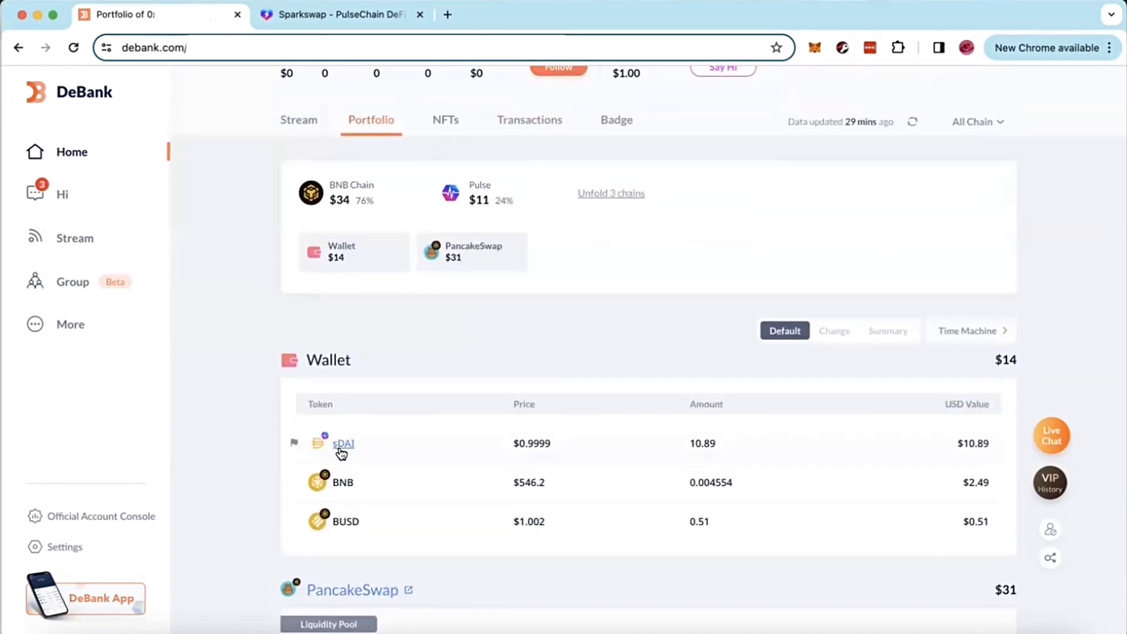
mouse_move(368, 342)
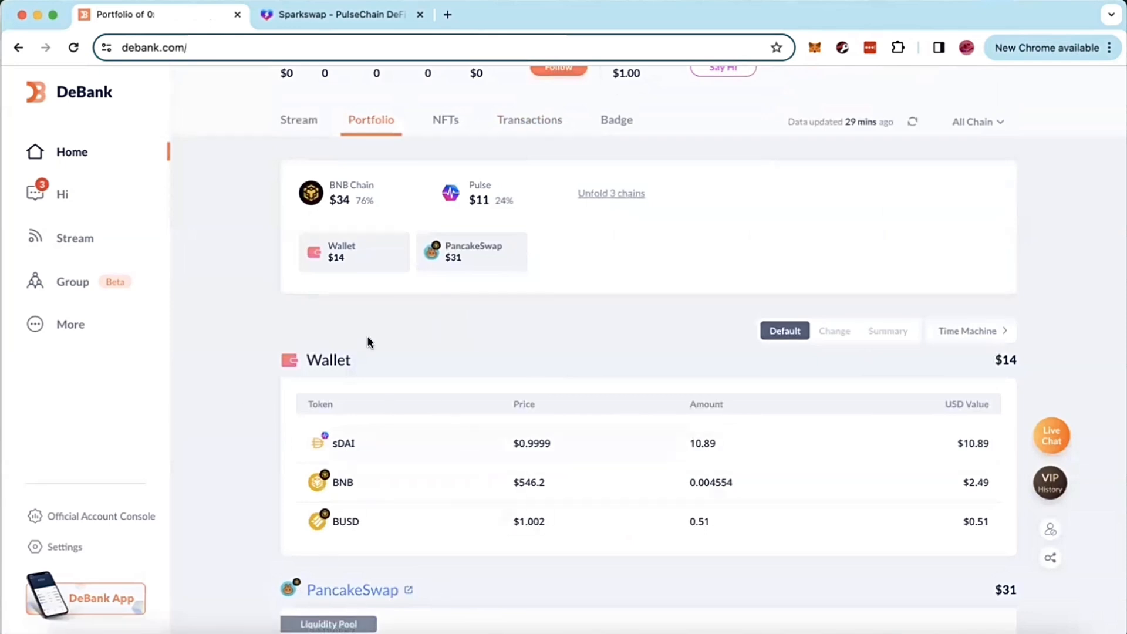
mouse_move(221, 484)
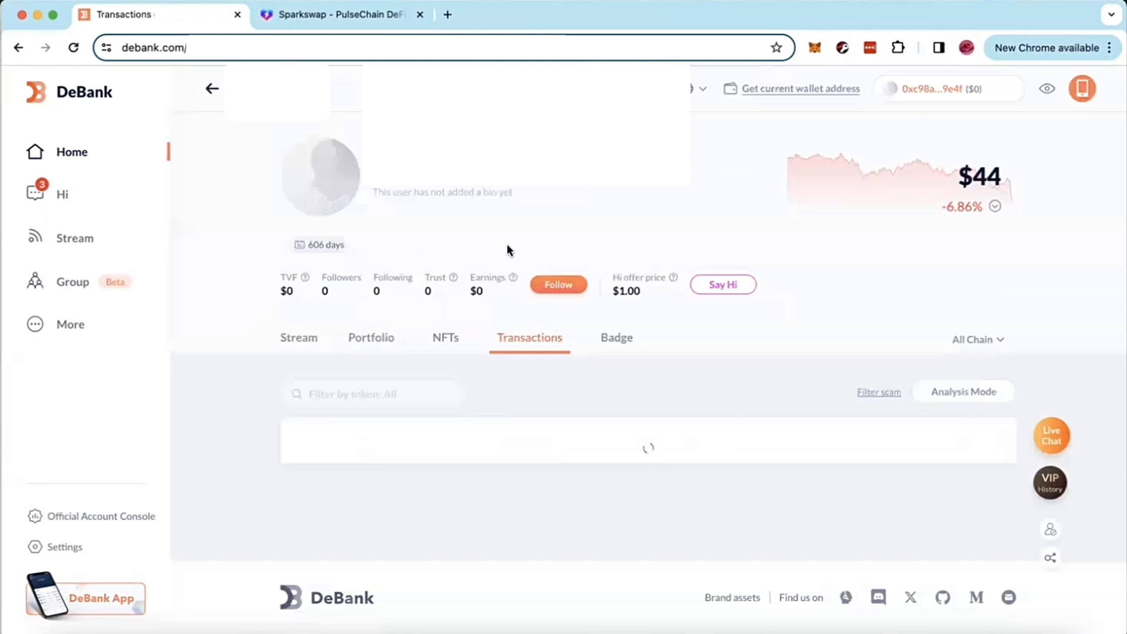
scroll("down", 3)
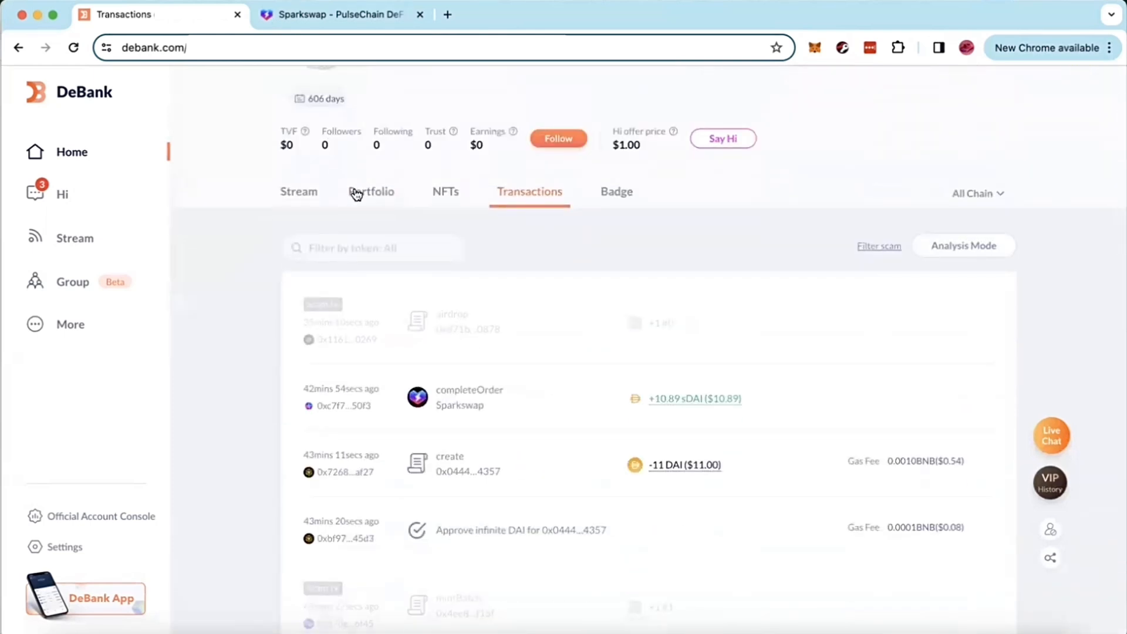
left_click(371, 192)
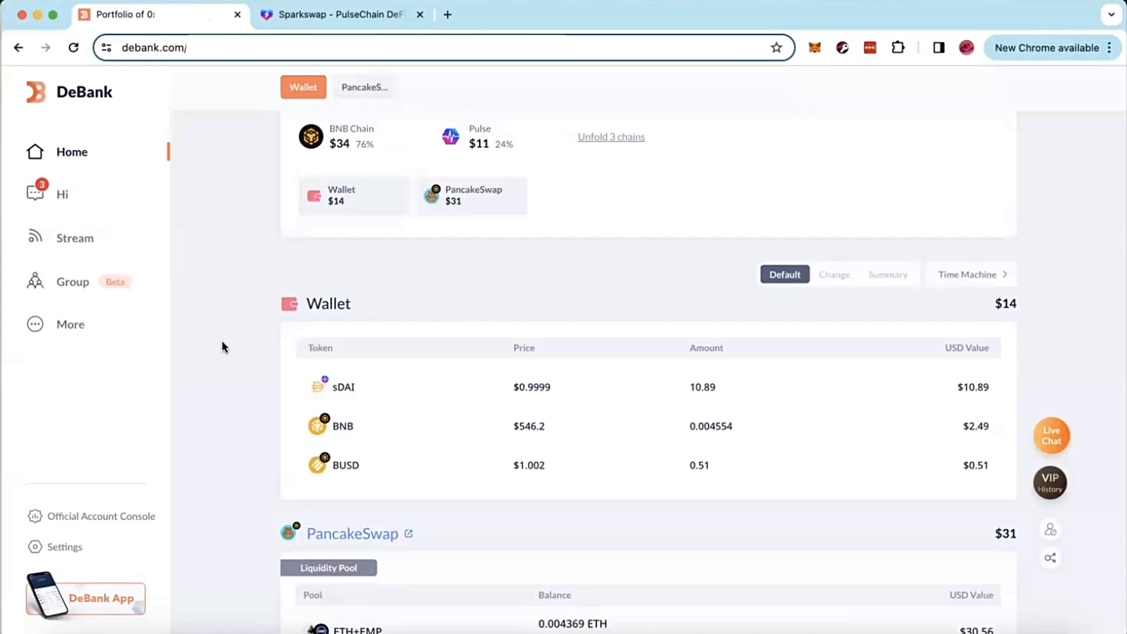
mouse_move(342, 199)
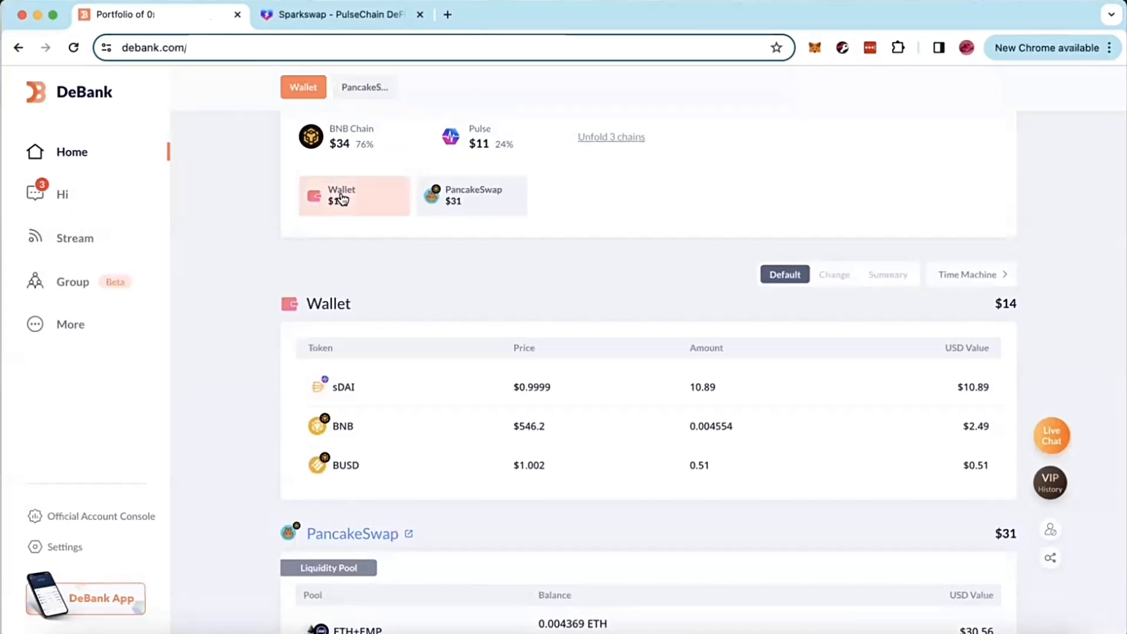
Review the 10.89 sDAI wallet holding, then bring back the Sparkswap yield-farm home page.
left_click(338, 14)
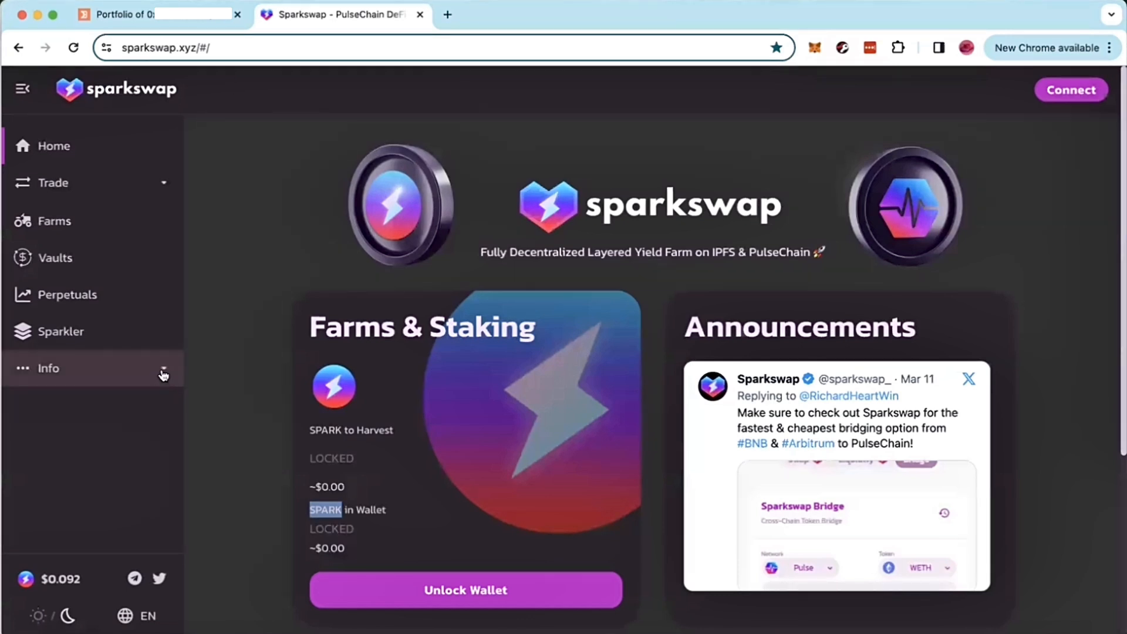
Locate the sDAI token address 0x30FCB23A…808D74 in Sparkswap's Token Contracts docs, then return to DeBank.
left_click(48, 367)
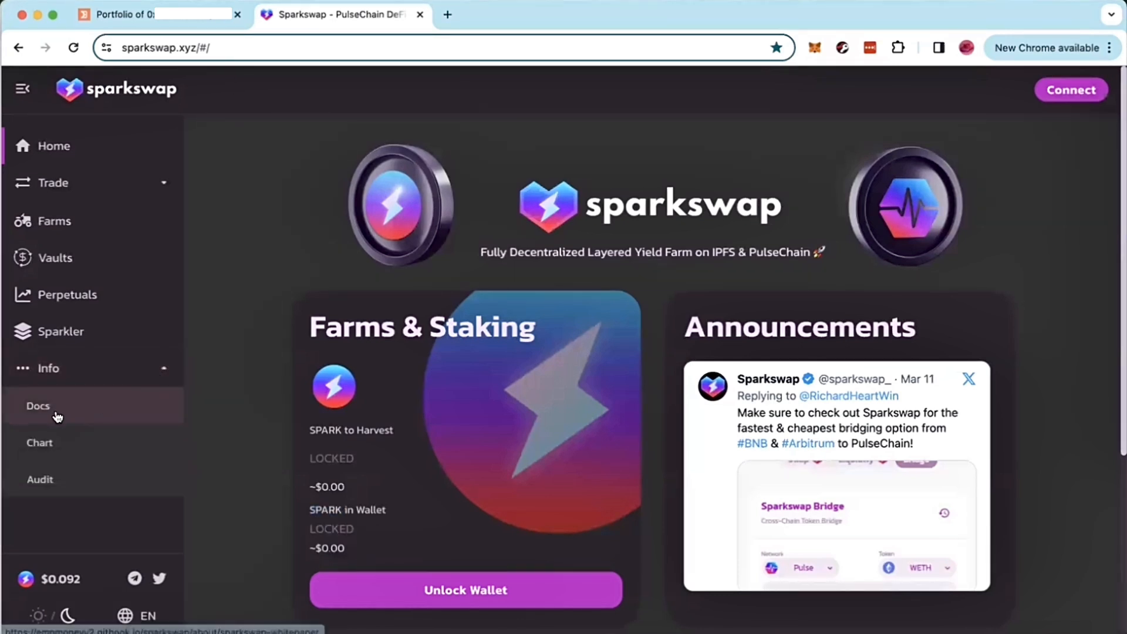
left_click(38, 405)
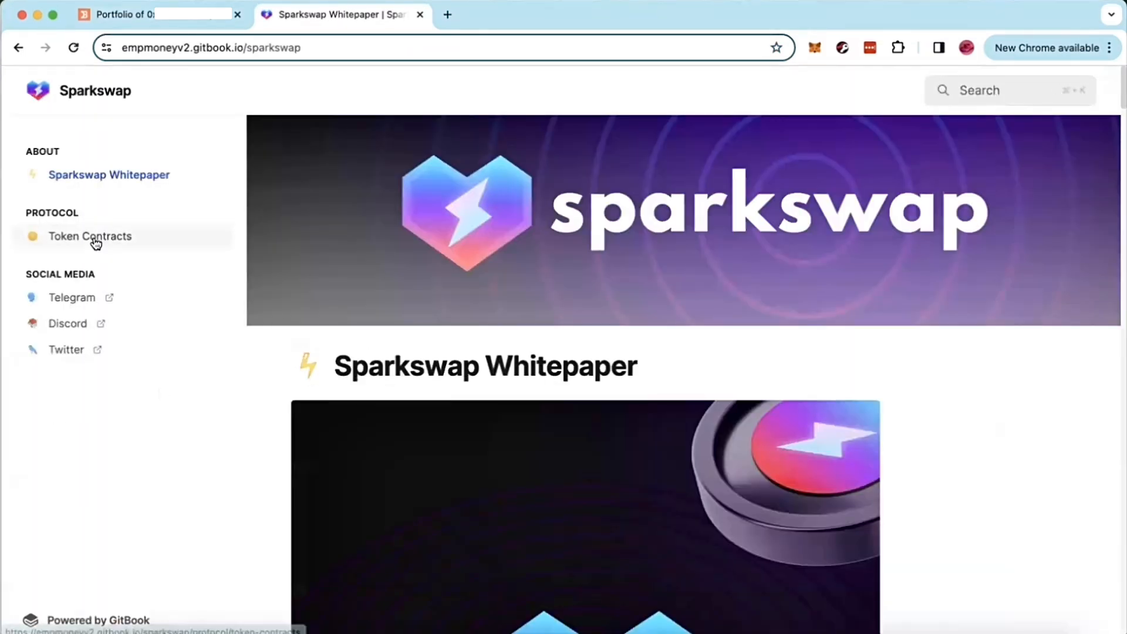
left_click(90, 236)
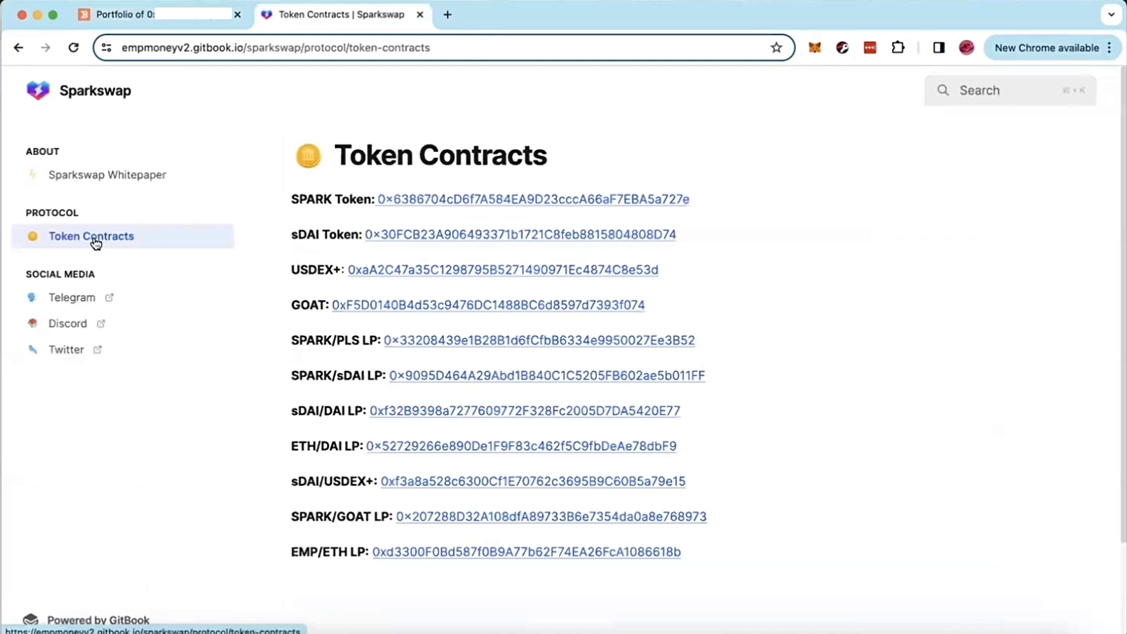
mouse_move(314, 251)
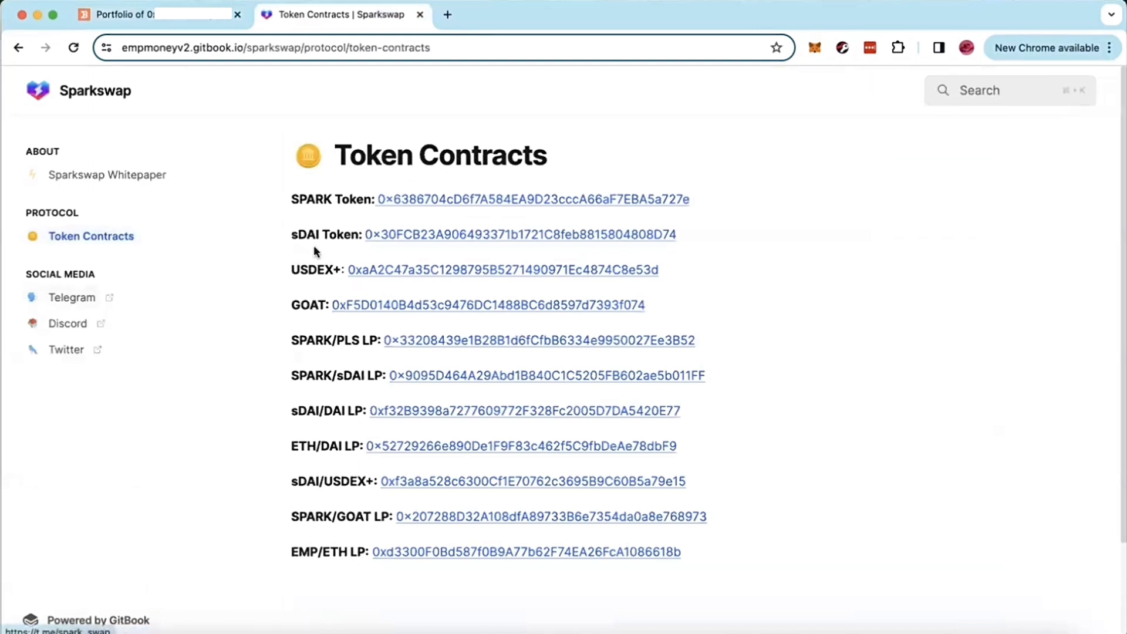
mouse_move(499, 241)
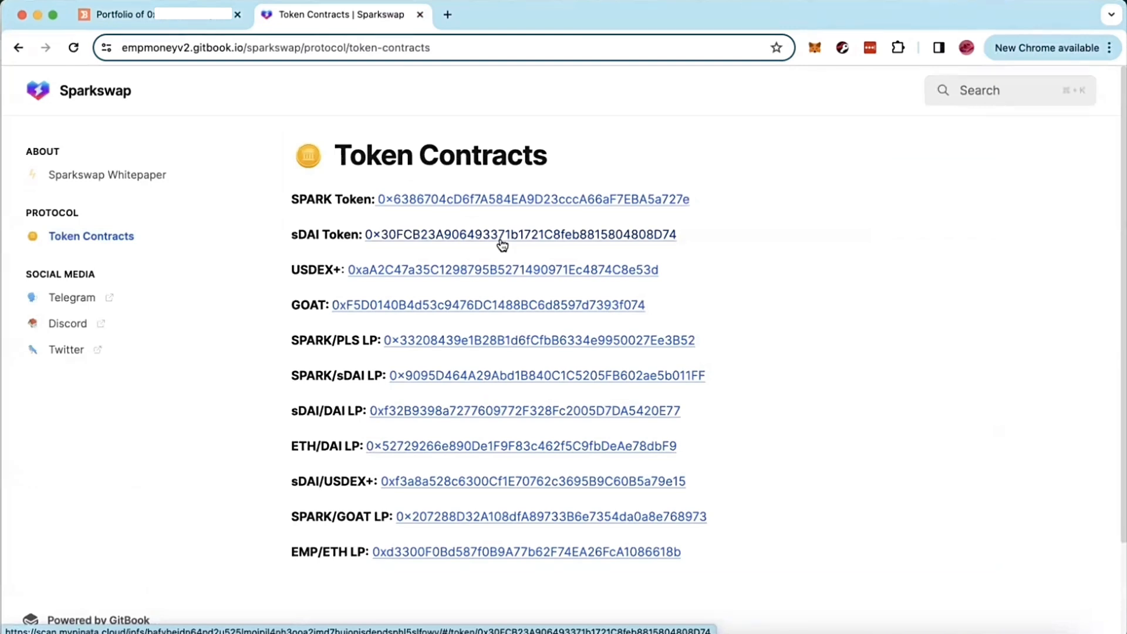
left_click(129, 14)
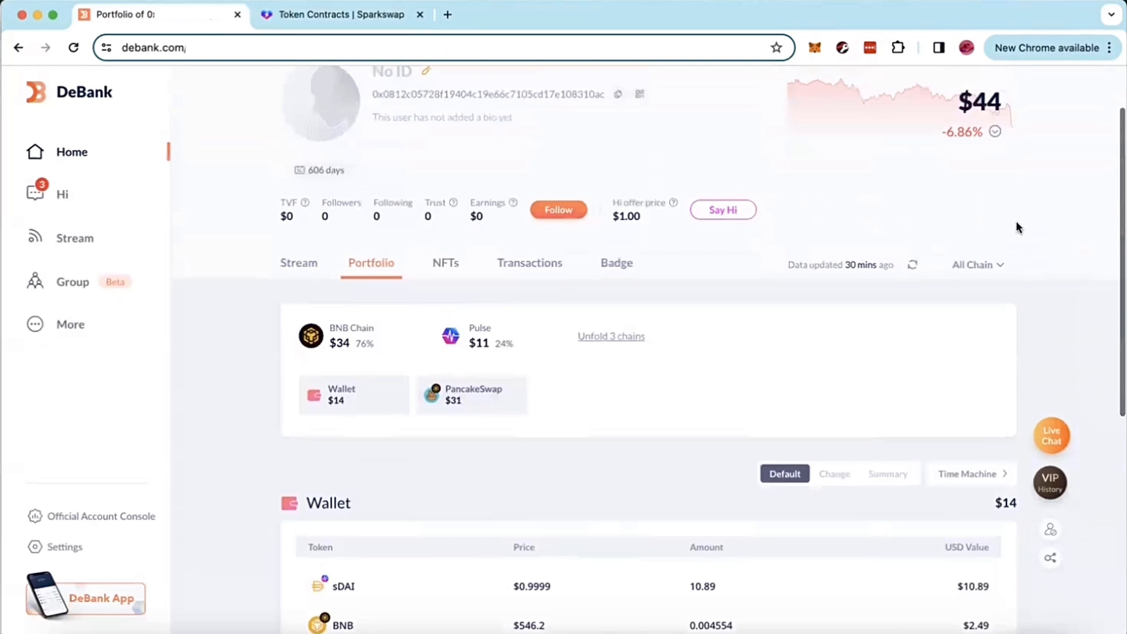
Check DeBank's All Chain filter list and Wallet table, then return to the Sparkswap home page.
left_click(977, 265)
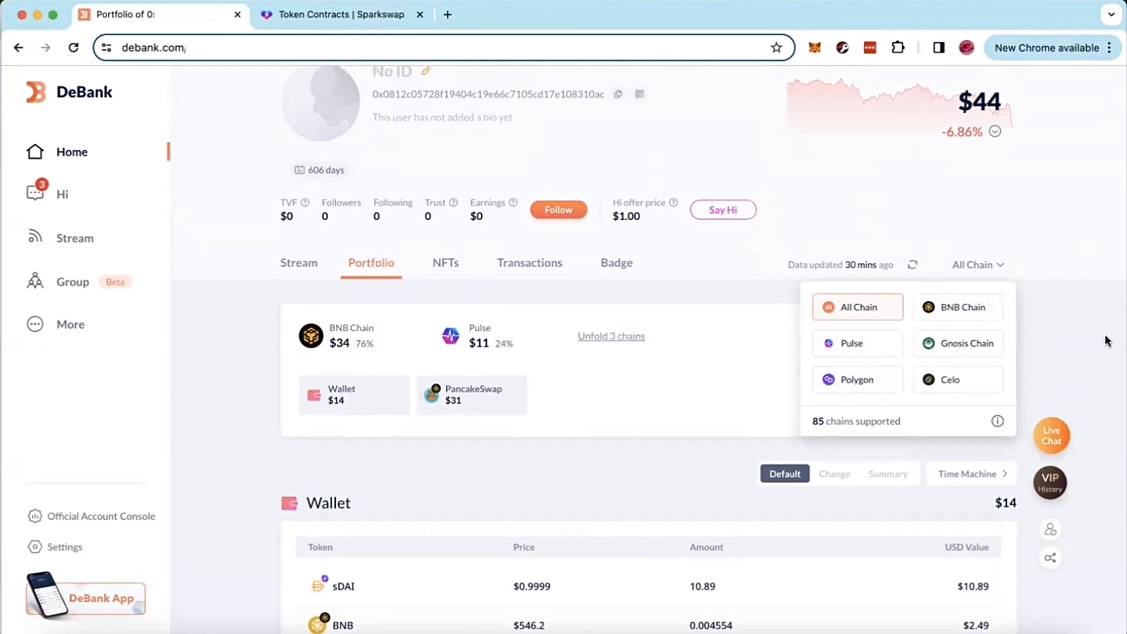
scroll("down", 3)
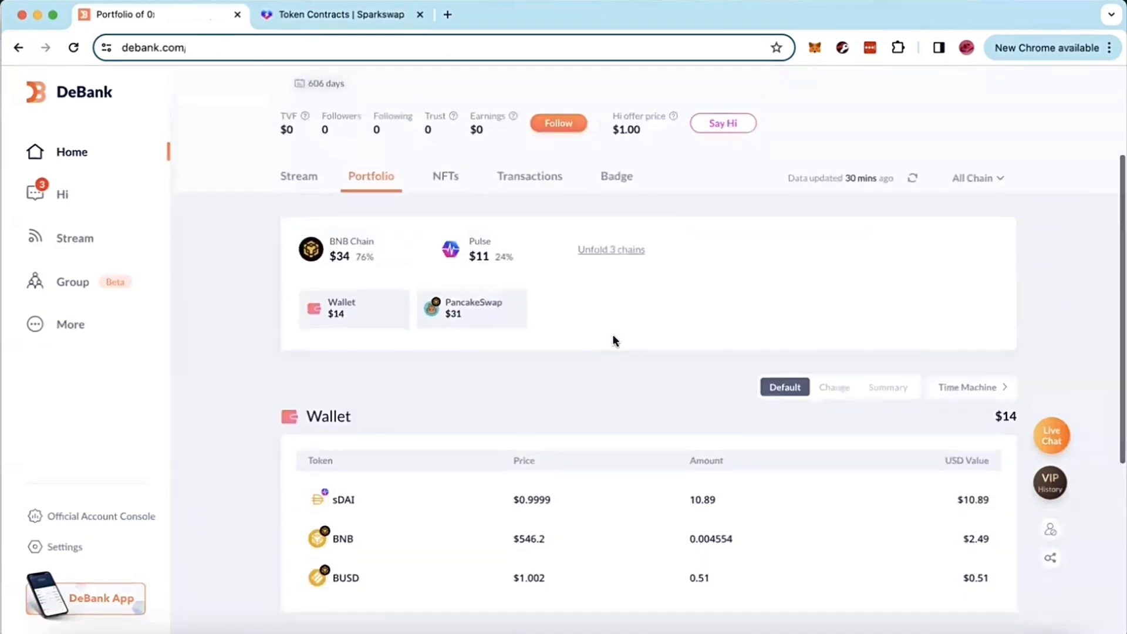
left_click(342, 14)
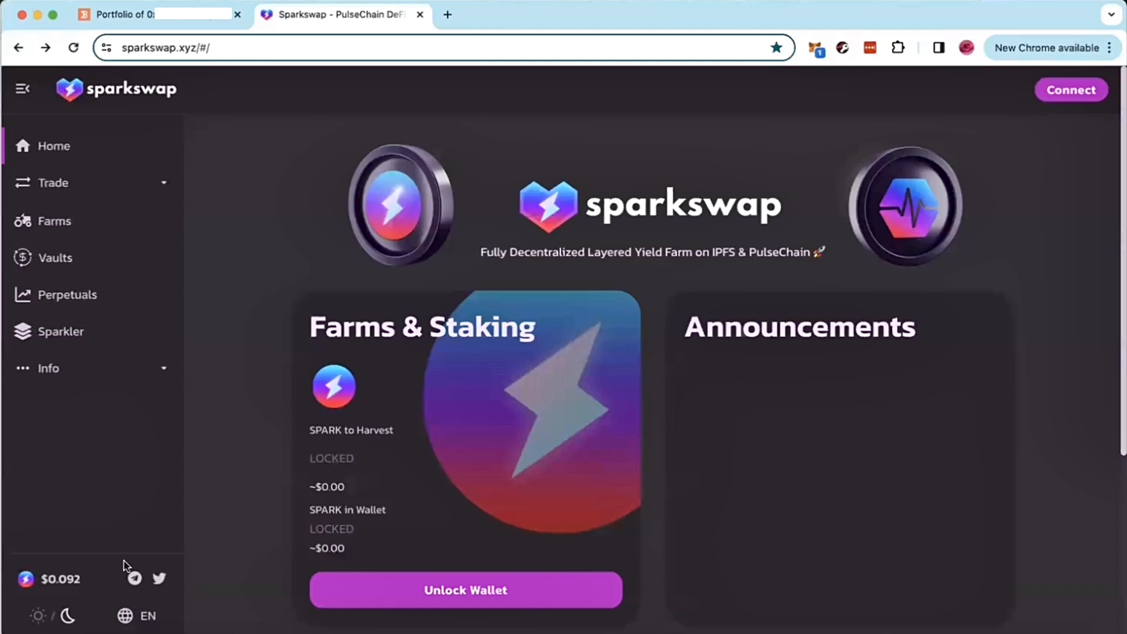
mouse_move(134, 578)
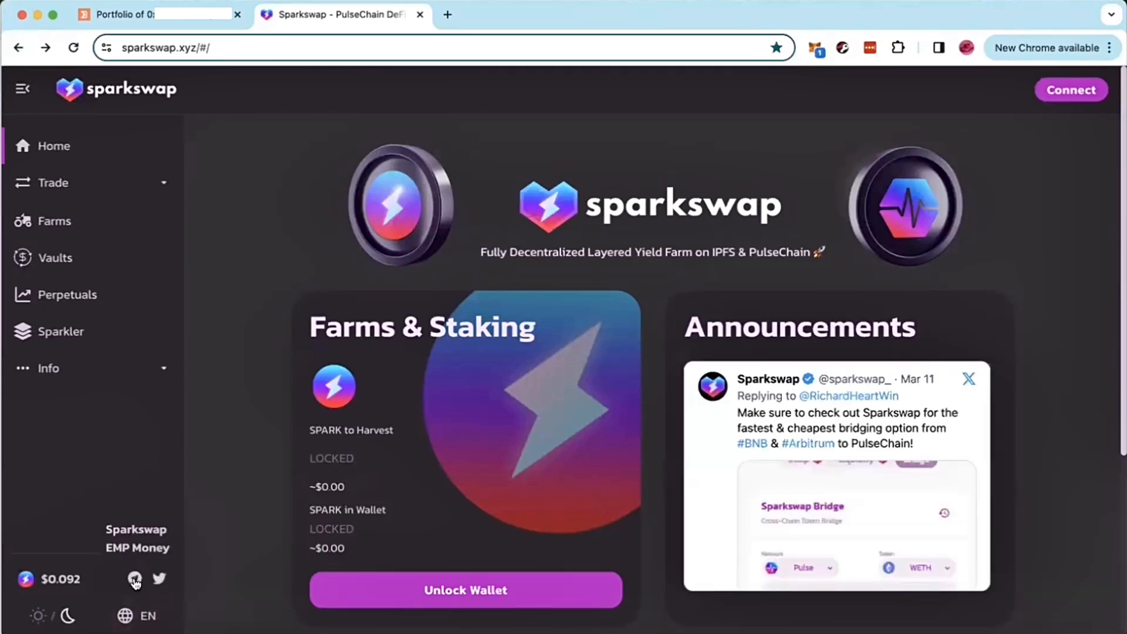
mouse_move(136, 533)
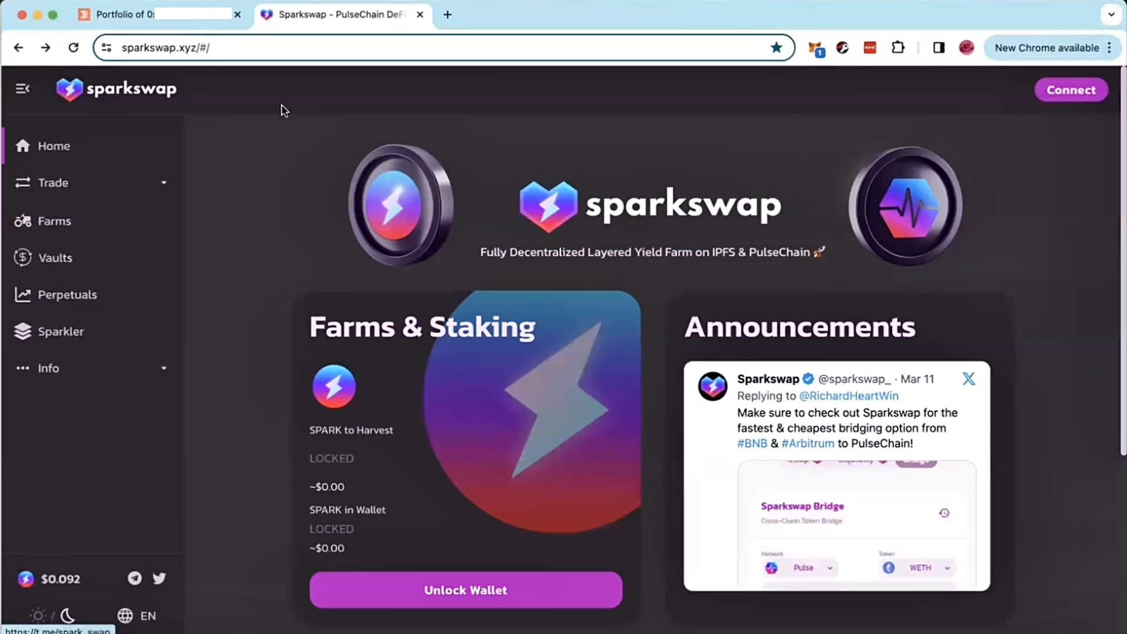
left_click(180, 48)
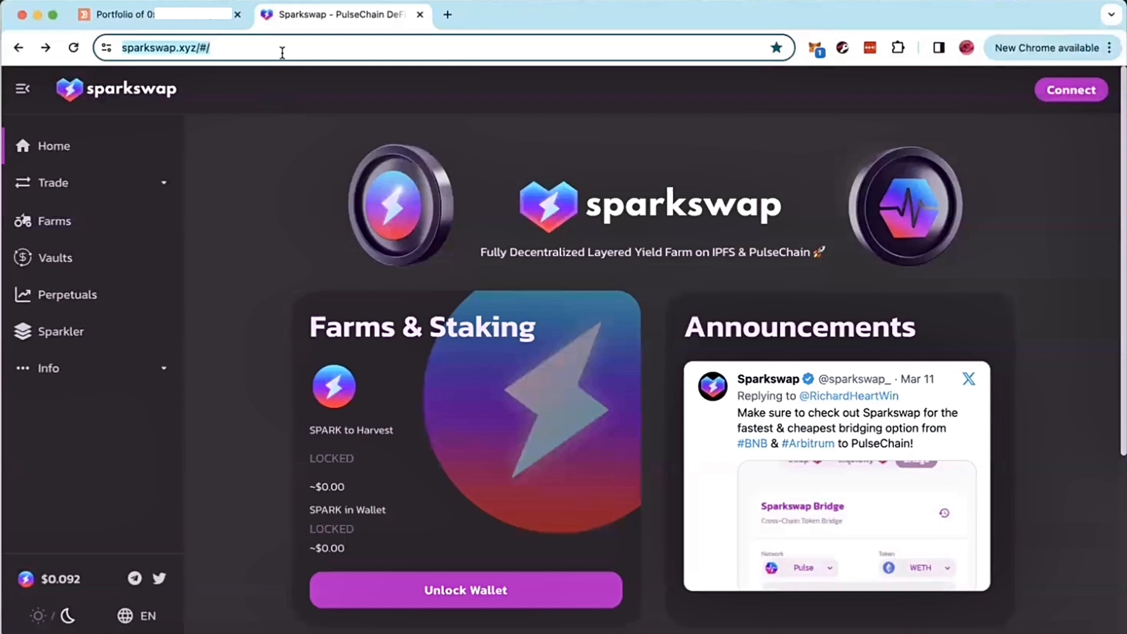
type("/ca")
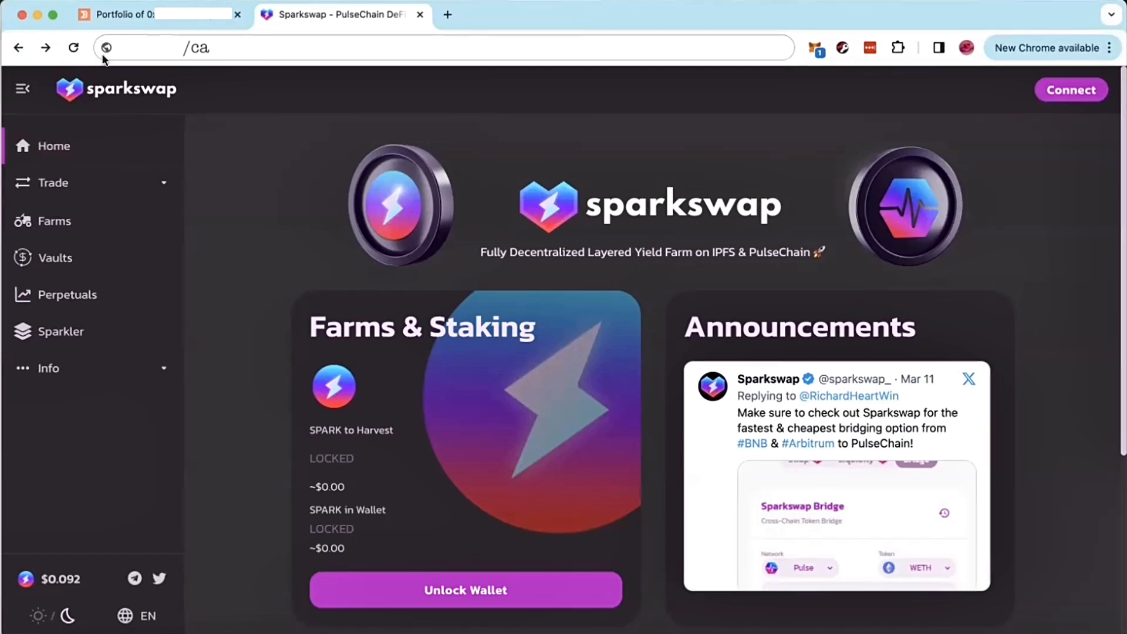
Show DeBank's Transactions list with the +10.89 sDAI Sparkswap completeOrder, then return to Portfolio.
left_click(144, 14)
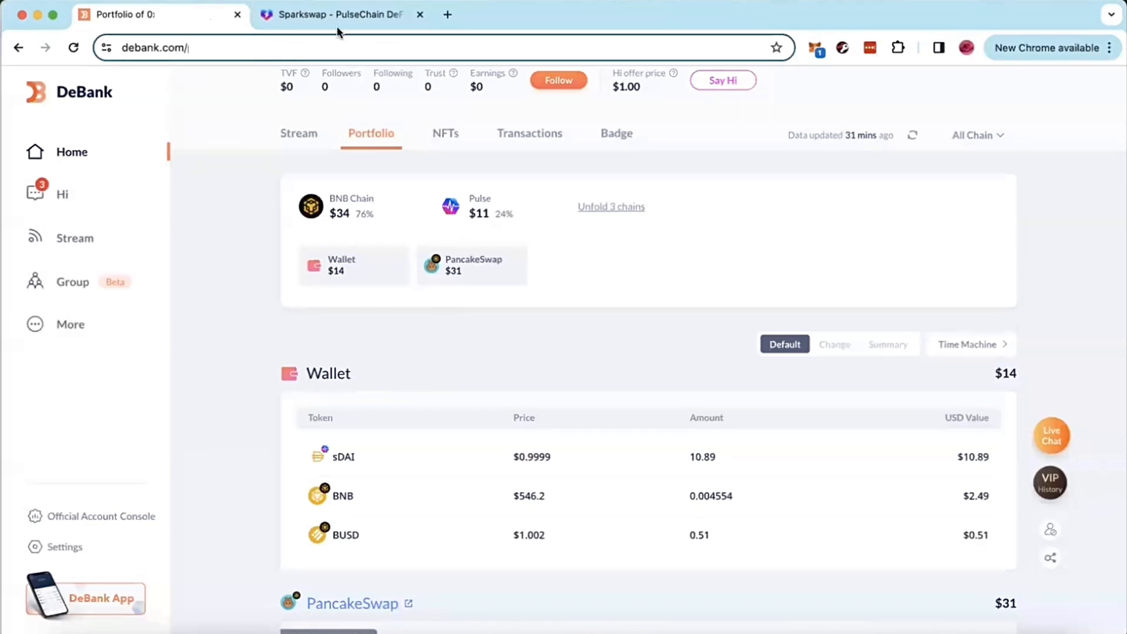
scroll("down", 3)
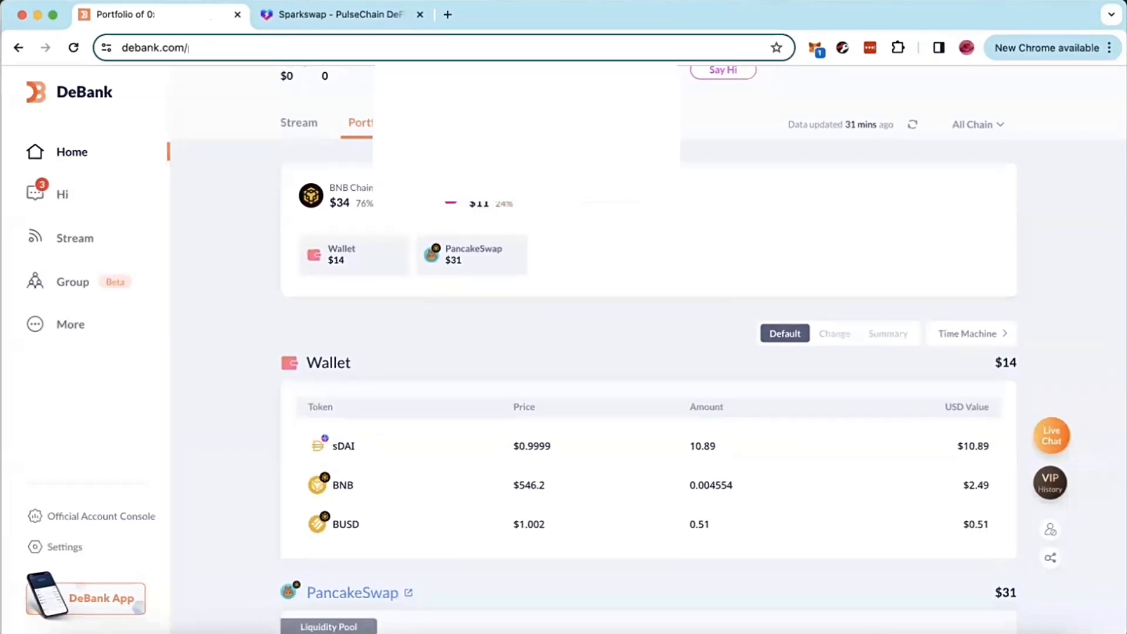
left_click(529, 337)
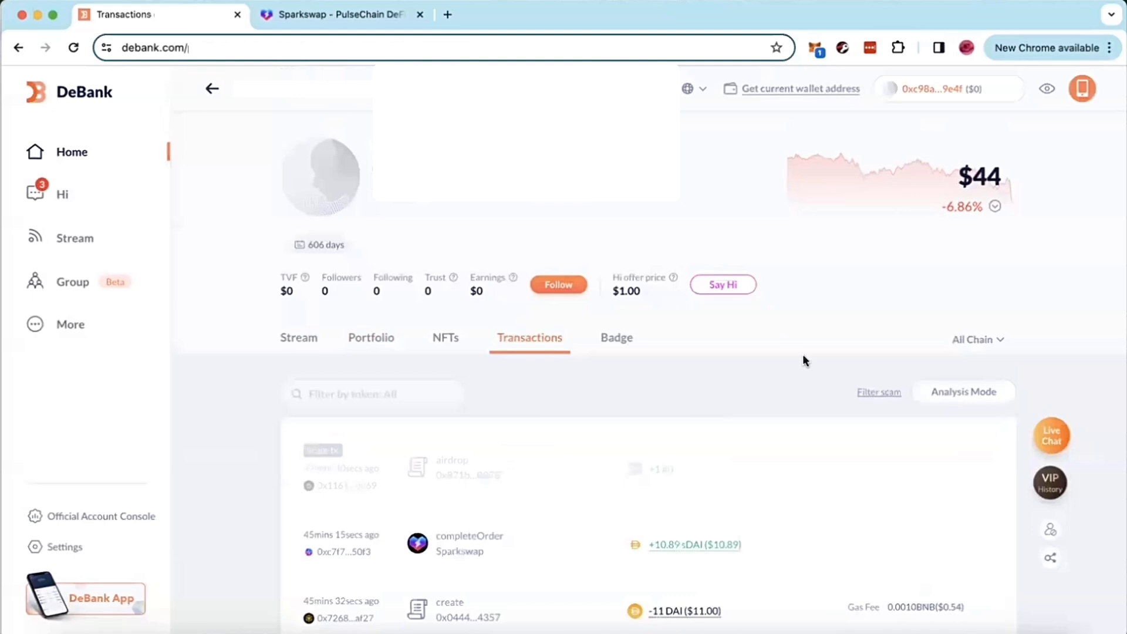
scroll("down", 3)
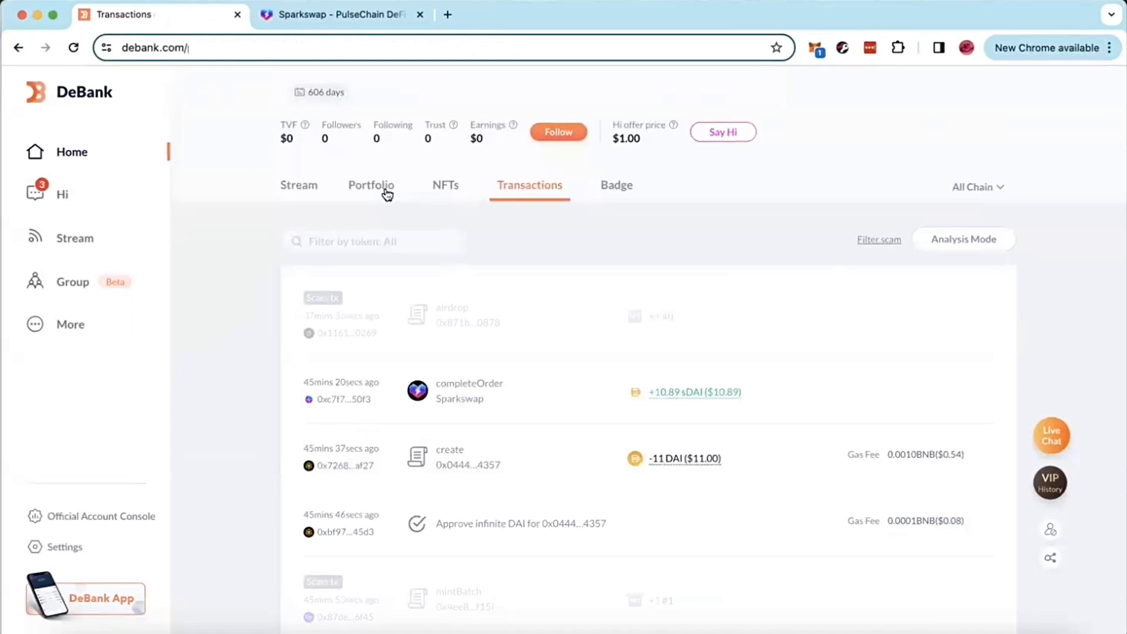
left_click(371, 185)
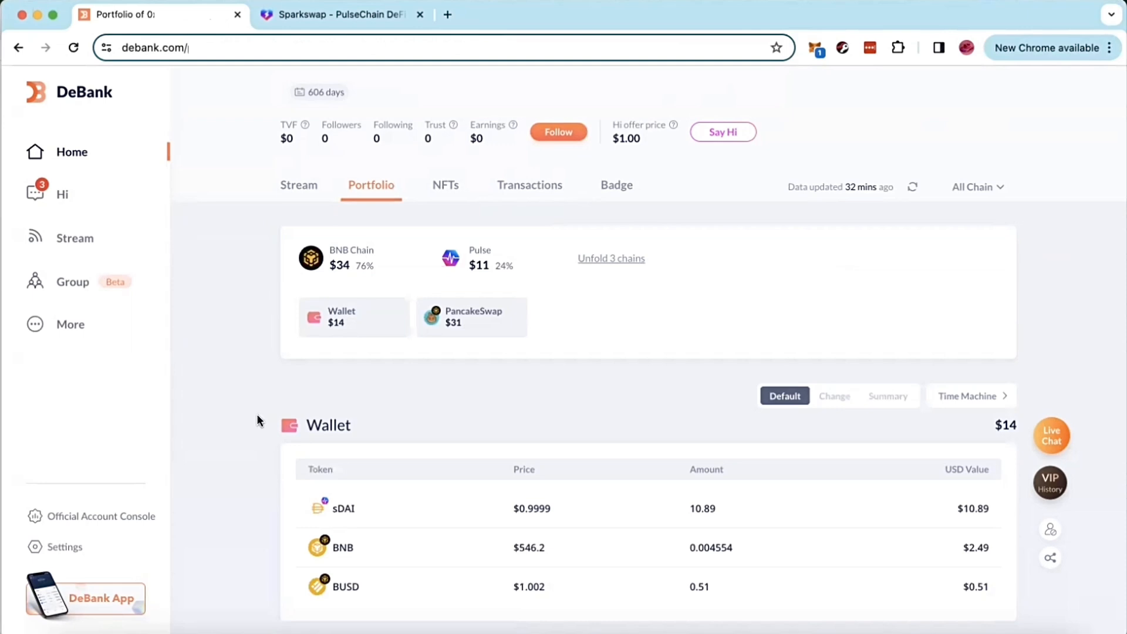
Scroll to the Wallet table to confirm the 10.89 sDAI holding, then reopen Transactions.
scroll("down", 3)
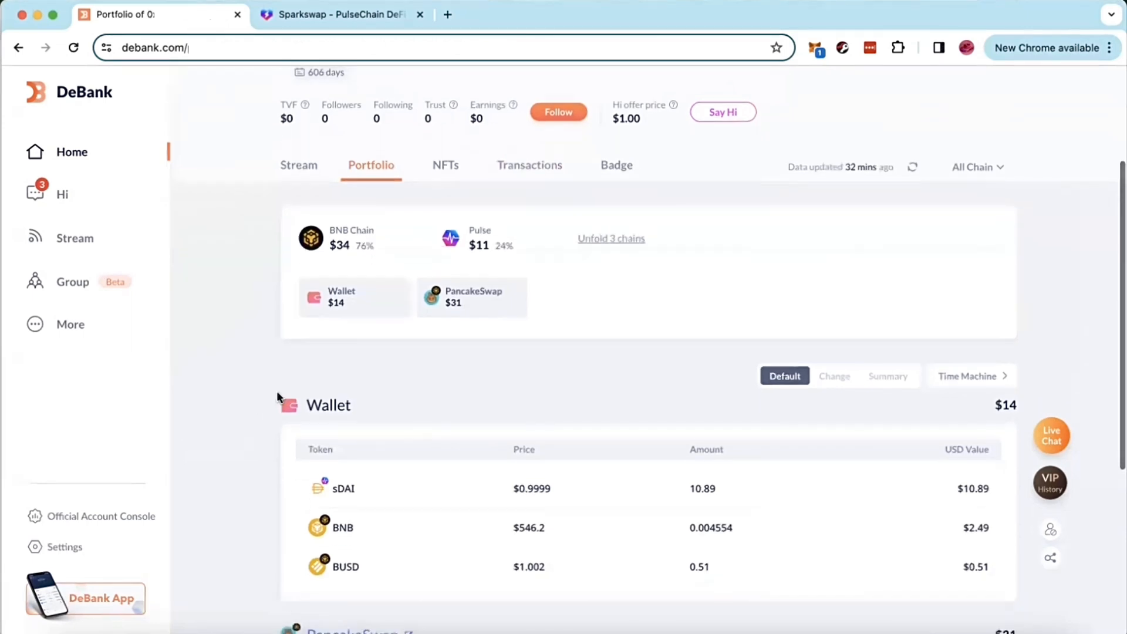
scroll("down", 3)
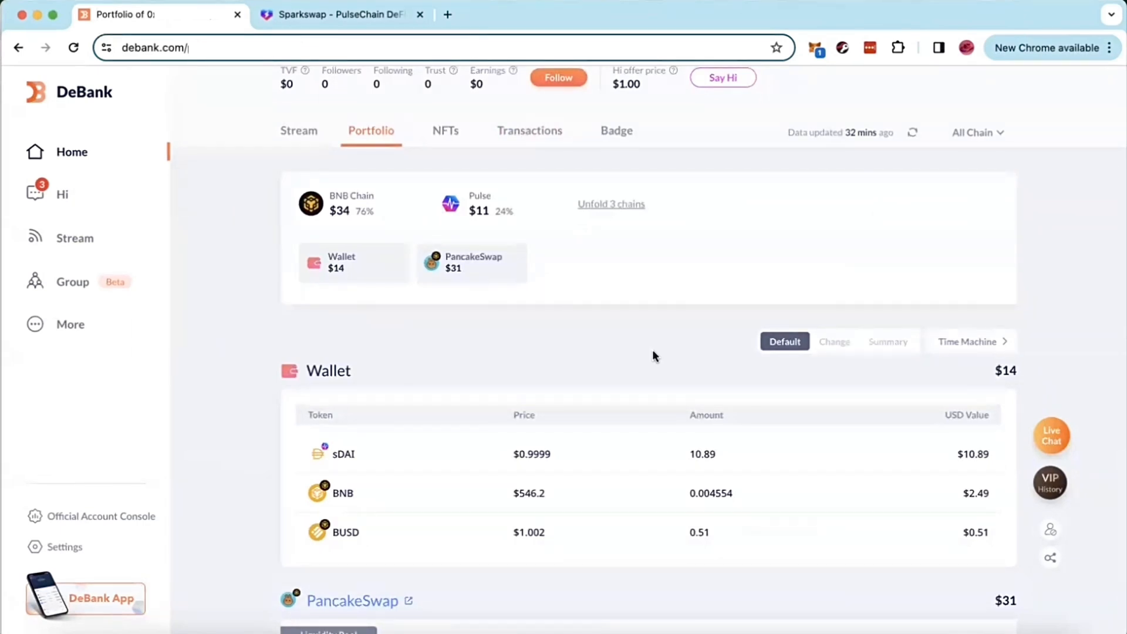
left_click(530, 130)
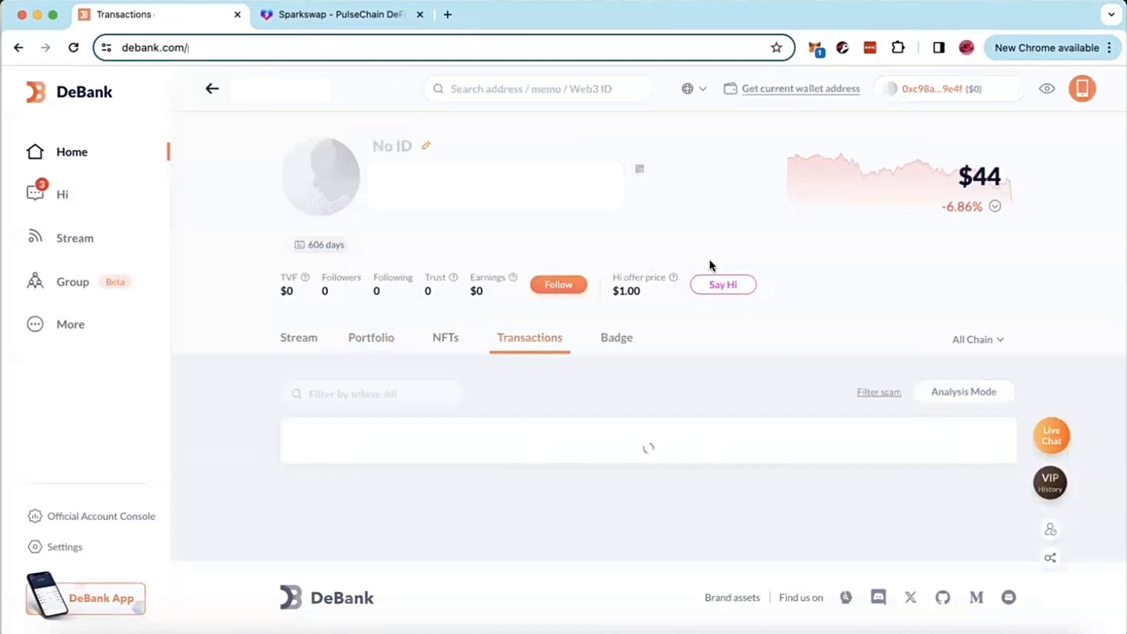